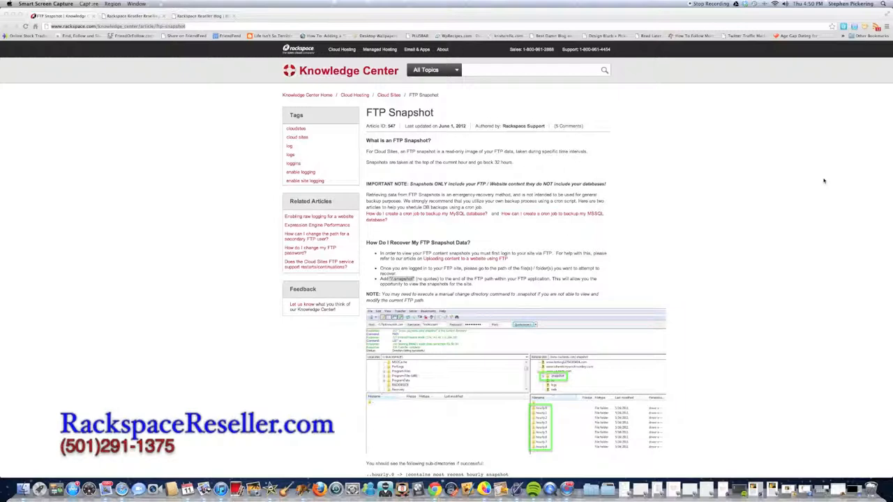
pyautogui.moveTo(279, 98)
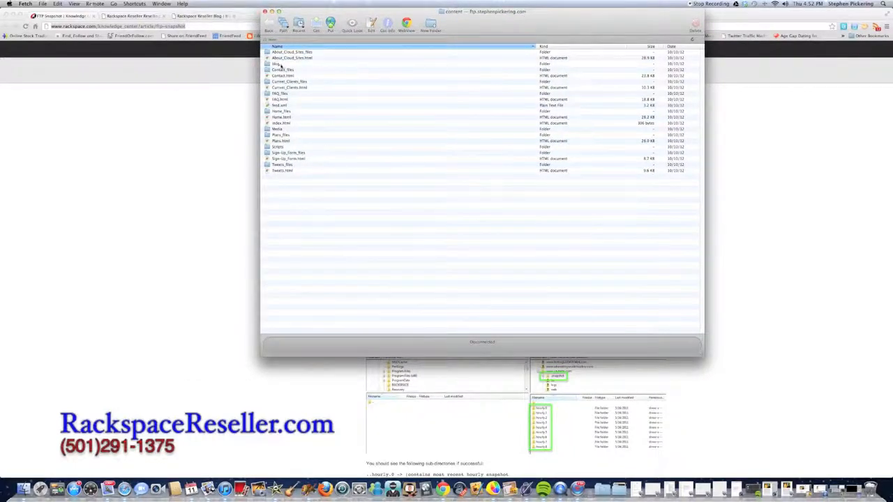
pyautogui.click(276, 64)
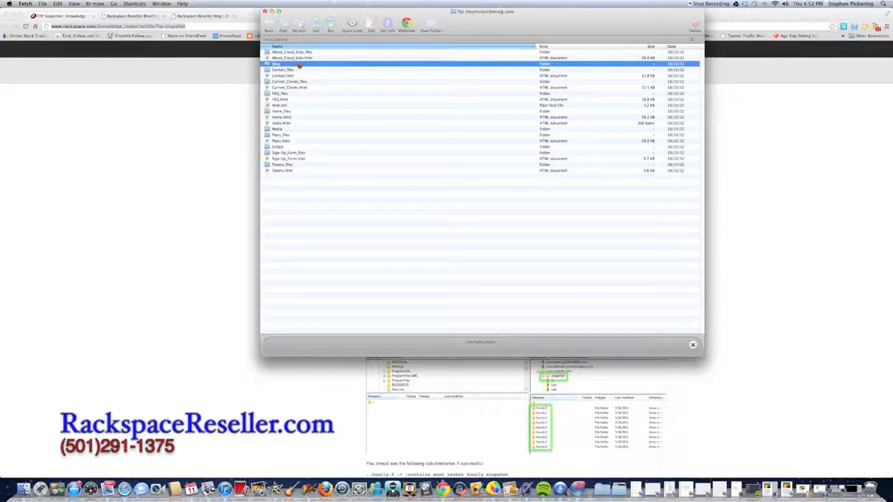
pyautogui.doubleClick(275, 64)
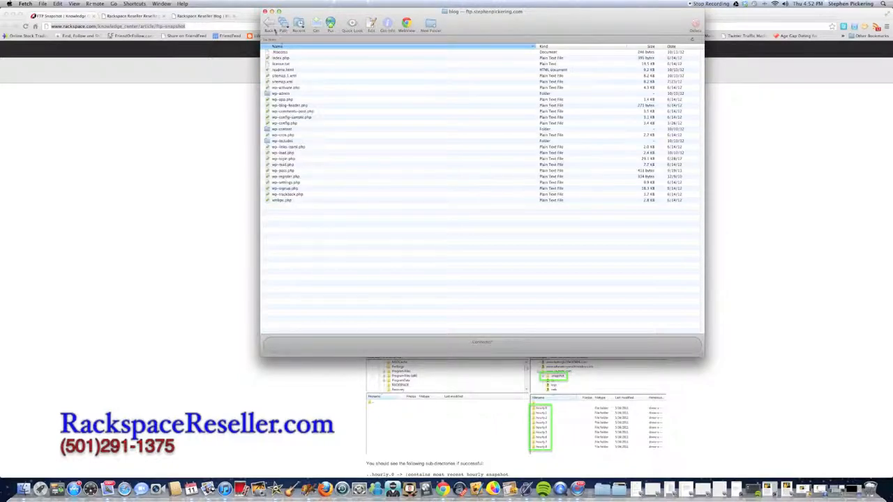
pyautogui.click(271, 25)
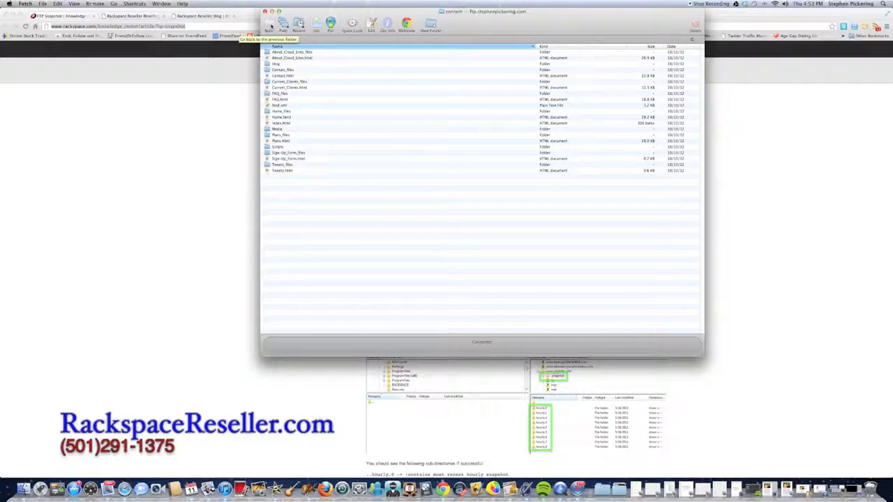
pyautogui.click(26, 3)
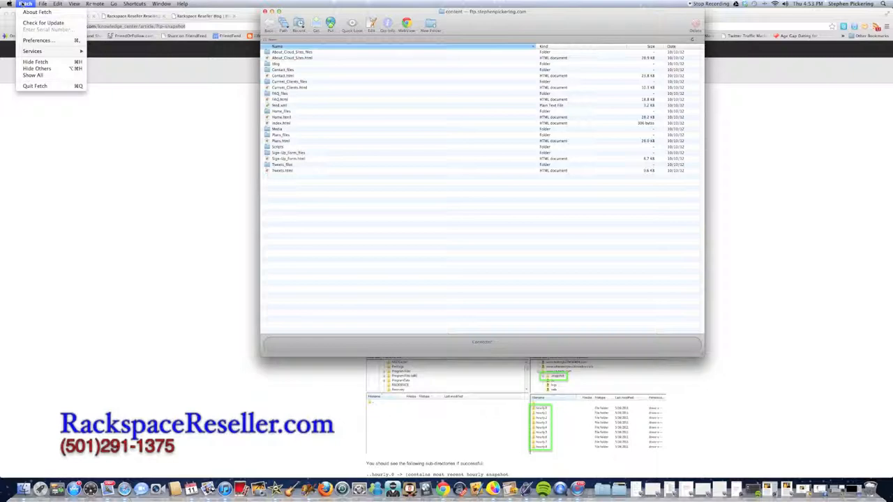
# Start a new connection with the initial folder ending in /.snapshot and connect.
pyautogui.click(43, 3)
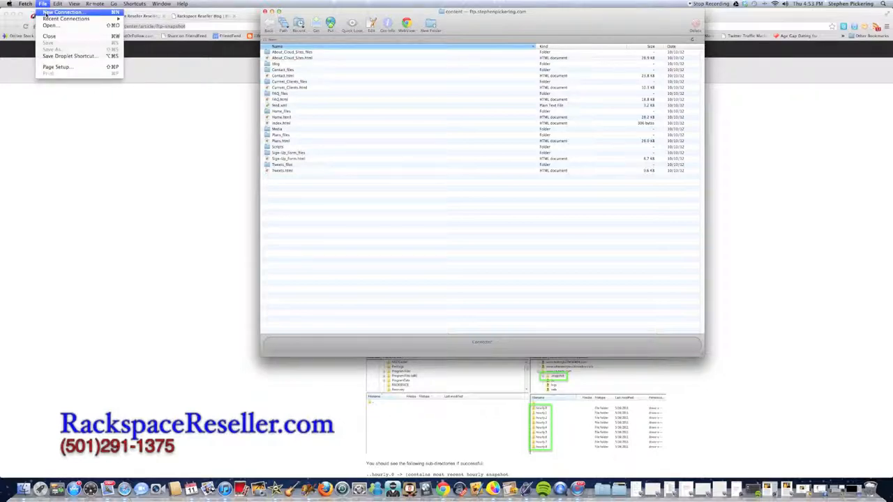
pyautogui.click(63, 12)
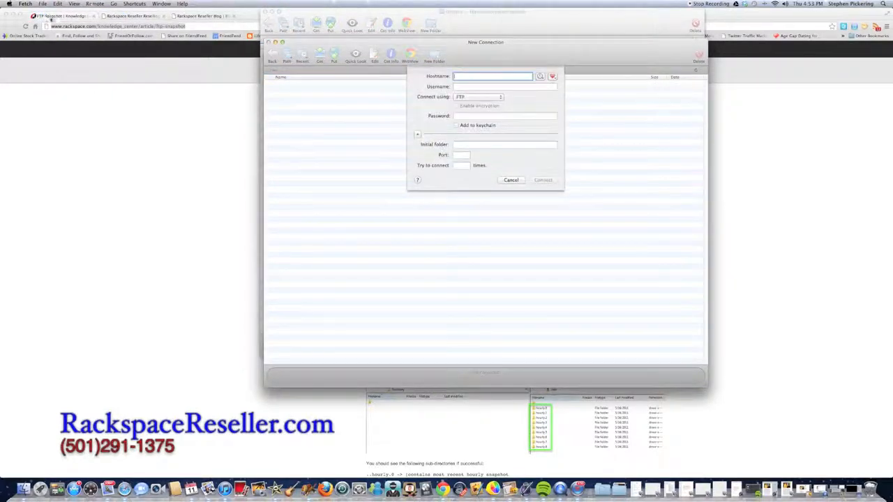
pyautogui.click(540, 76)
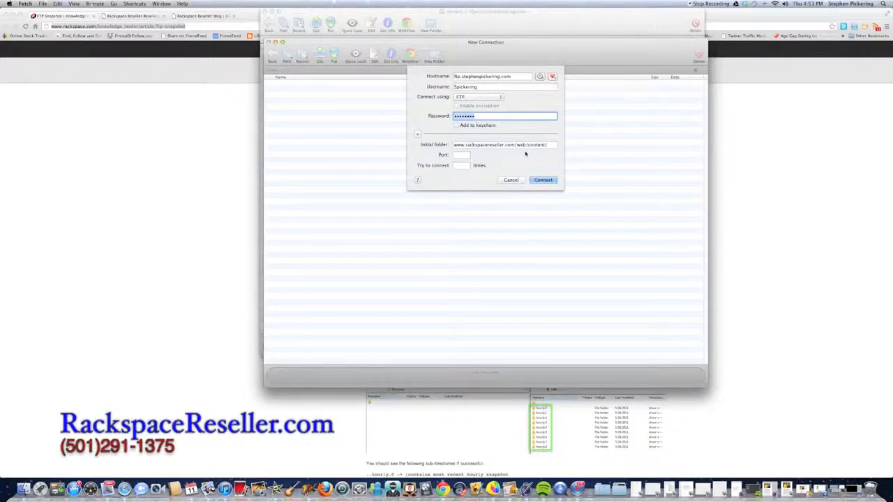
pyautogui.click(503, 144)
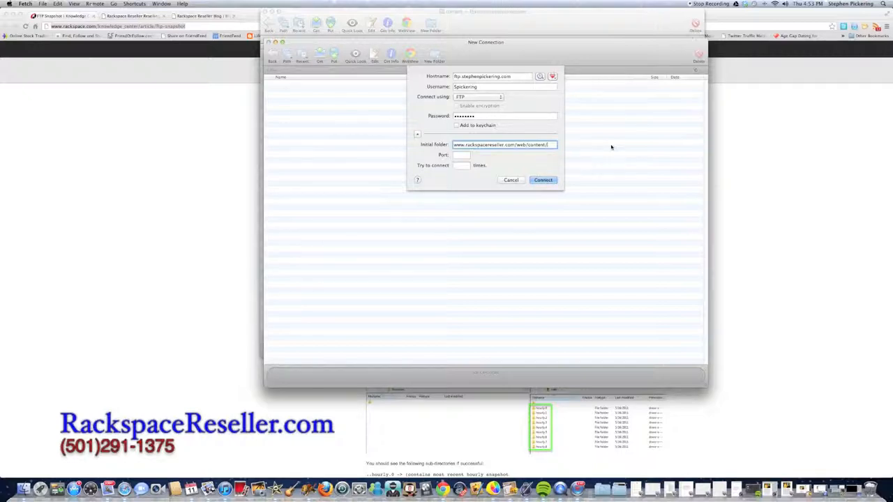
pyautogui.write('n')
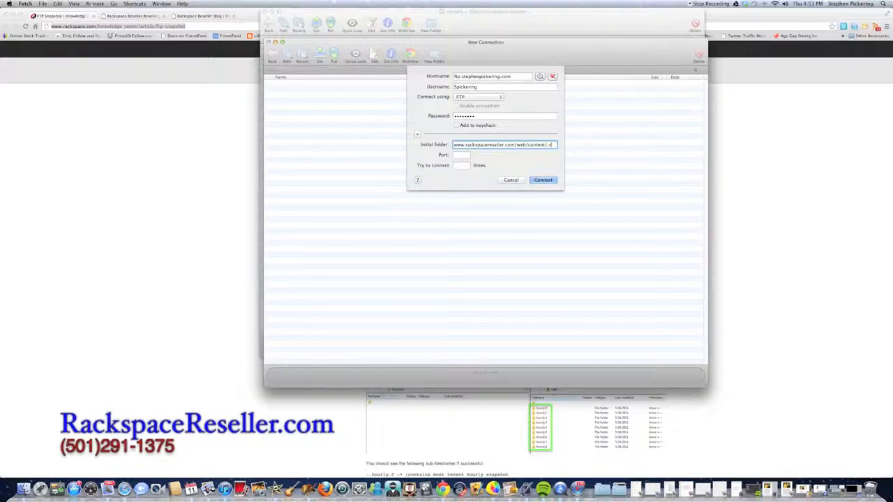
pyautogui.write('.snapshot')
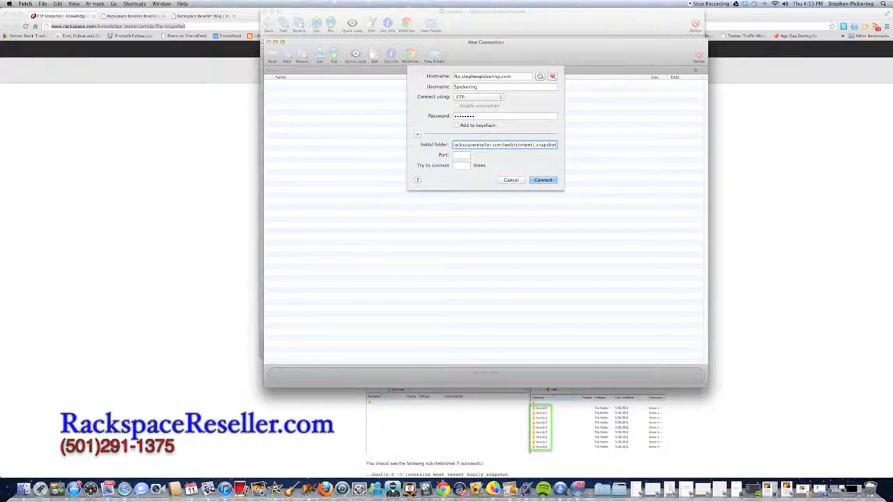
pyautogui.click(543, 180)
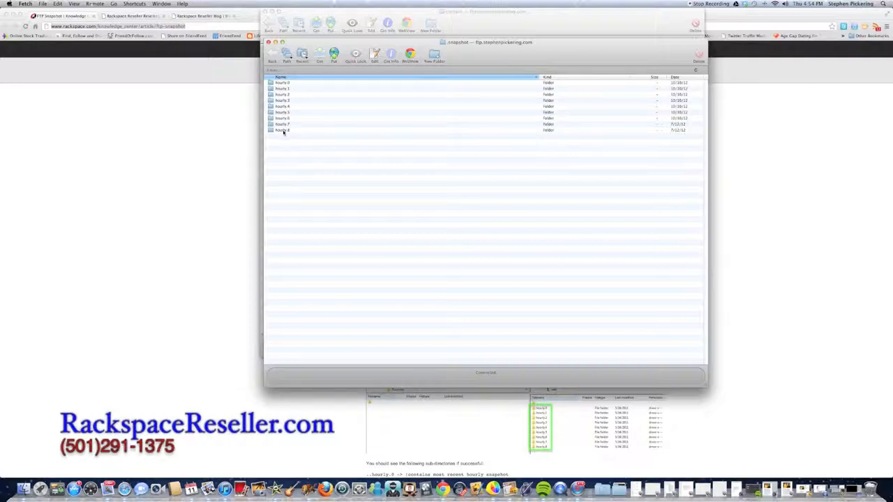
# Select the hourly.0 folder in the .snapshot listing.
pyautogui.click(283, 82)
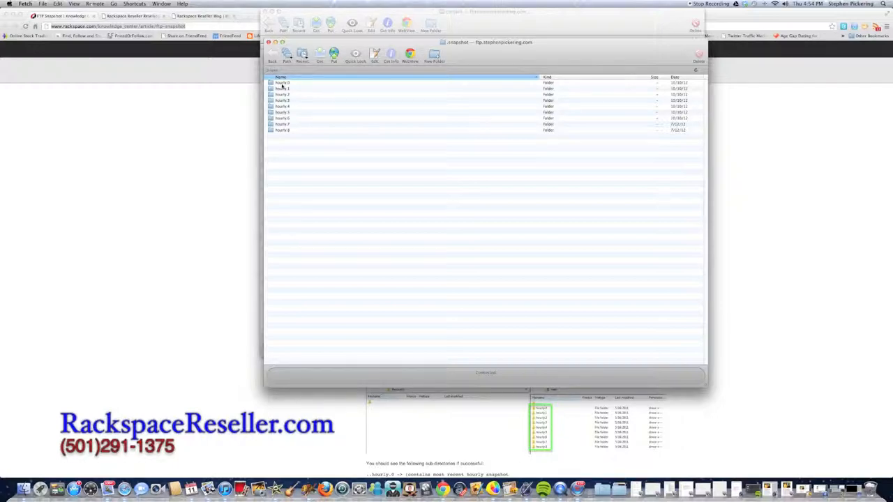
# Open the hourly.0 snapshot folder and select its blog folder.
pyautogui.doubleClick(282, 82)
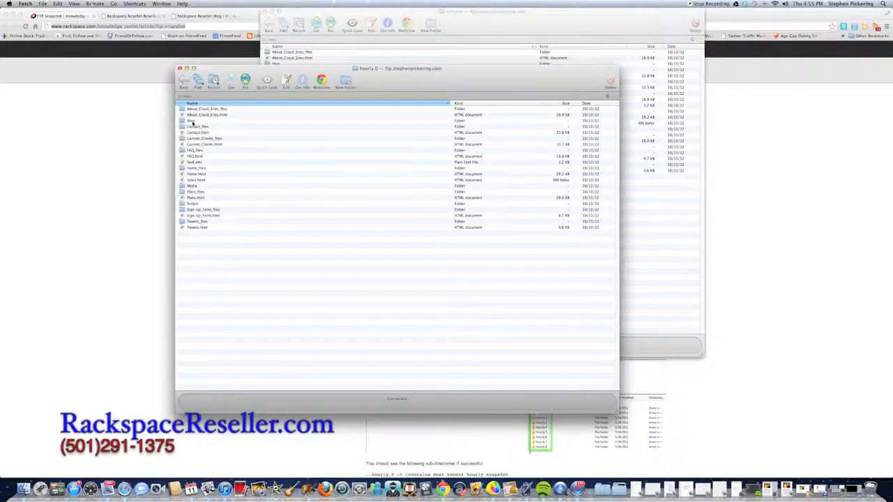
pyautogui.click(191, 120)
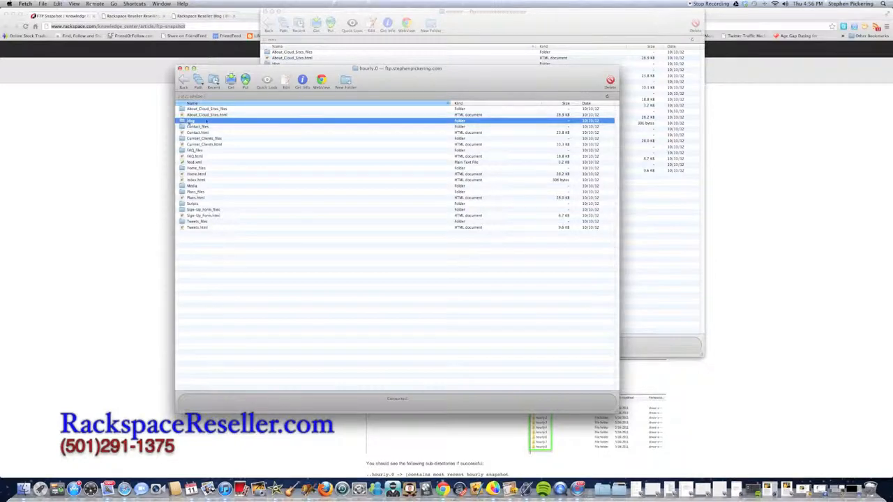
# Open the snapshot's blog folder with wp-config.php, then scroll the Rackspace Reseller Blog in Chrome.
pyautogui.doubleClick(195, 120)
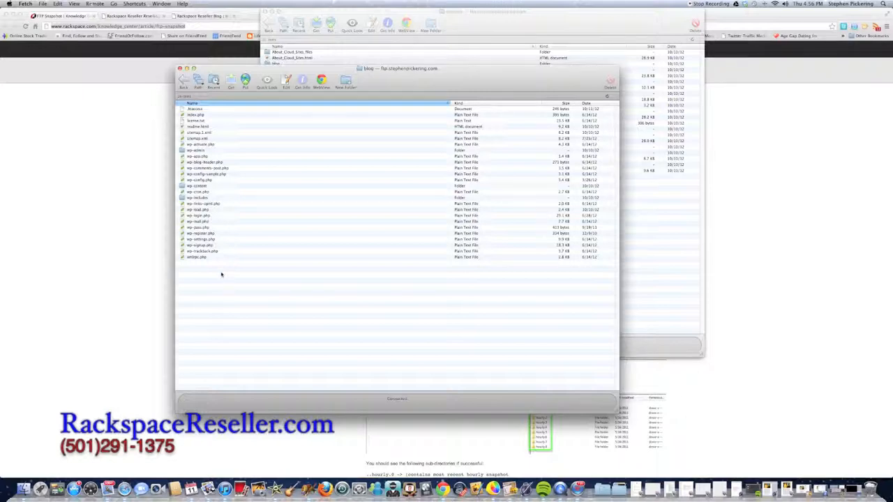
pyautogui.moveTo(225, 210)
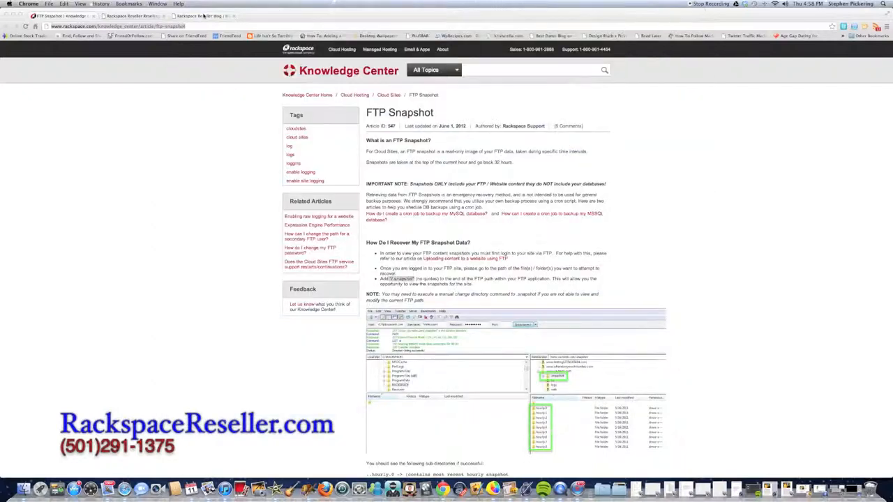
pyautogui.click(203, 16)
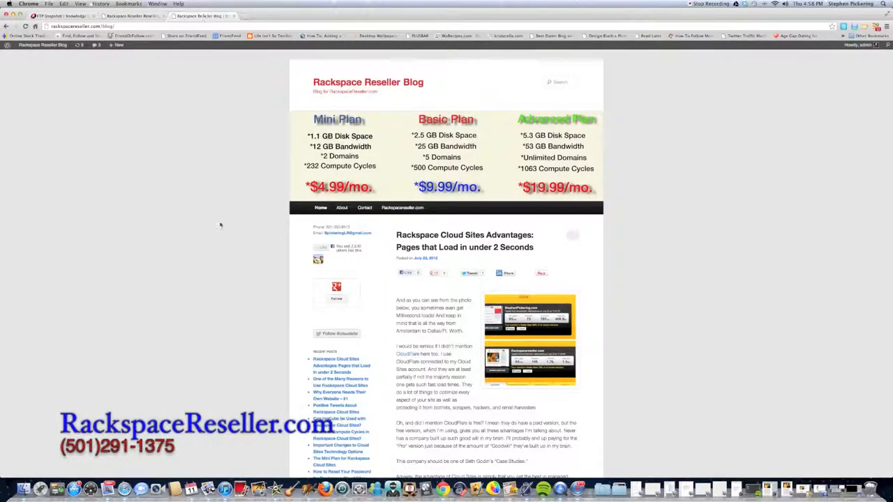
pyautogui.scroll(-3)
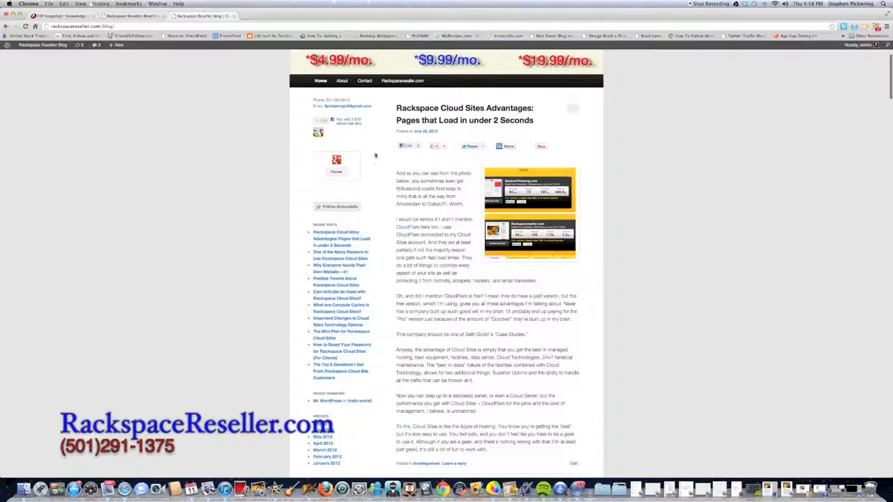